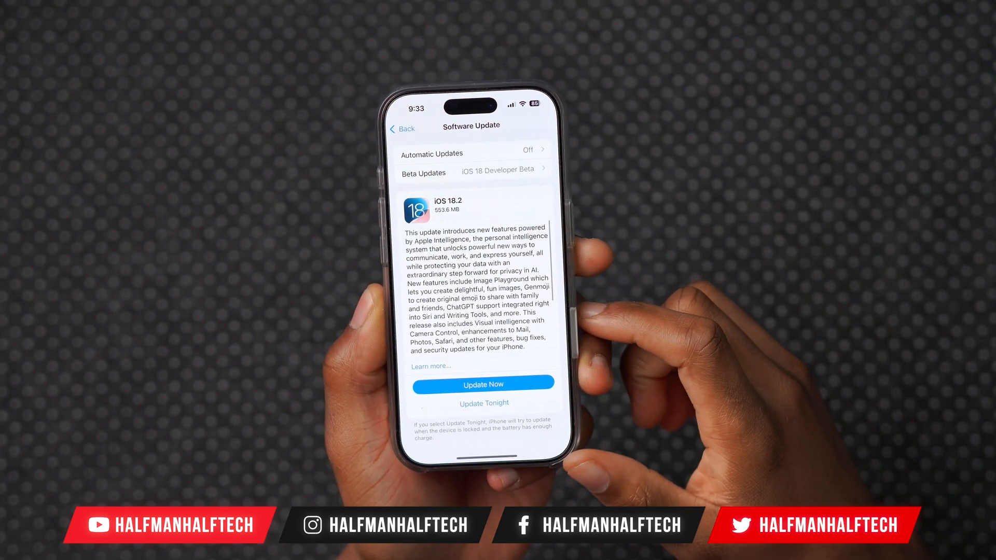
Scroll the iOS 18.2 description and open its full About This Update notes
scroll("down", 3)
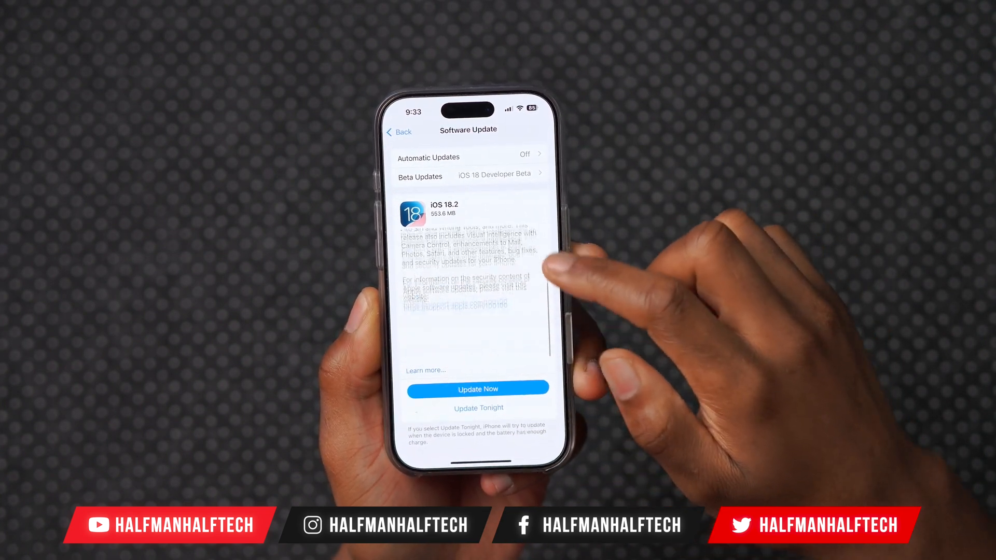
left_click(426, 371)
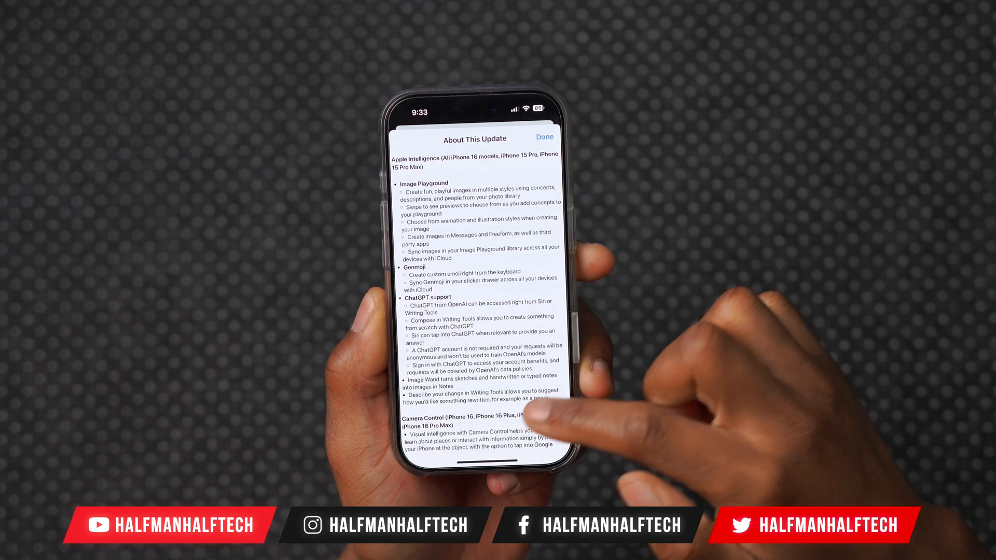
left_click(544, 136)
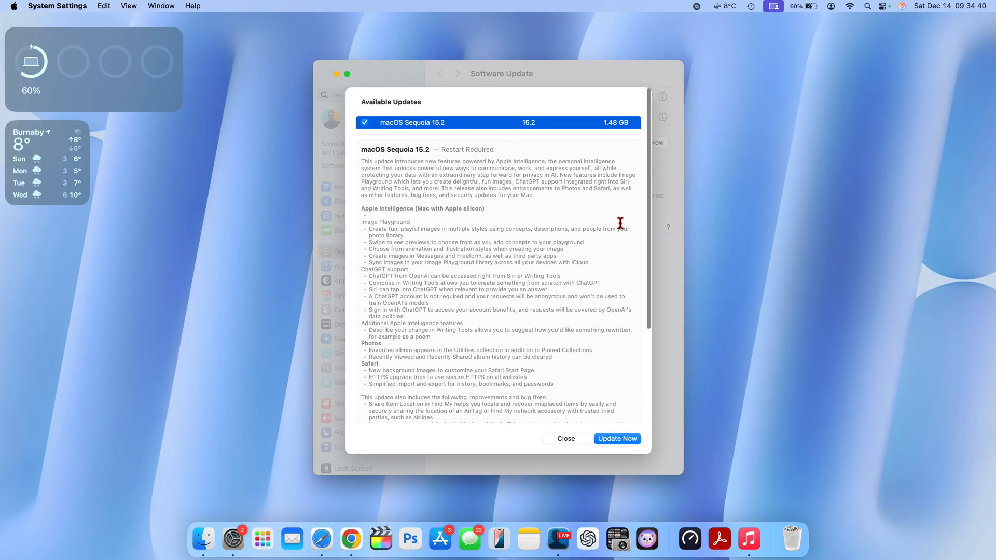
mouse_move(616, 154)
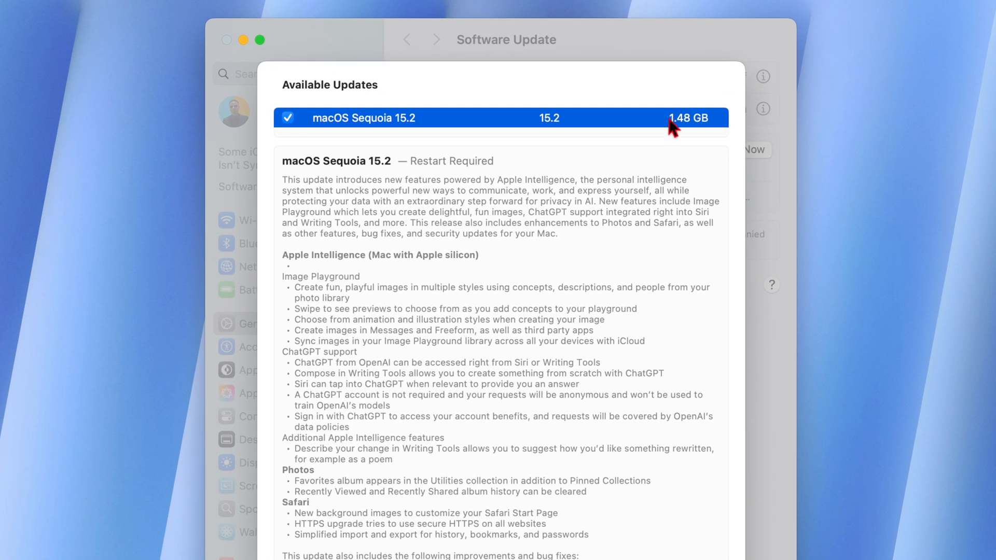
mouse_move(475, 127)
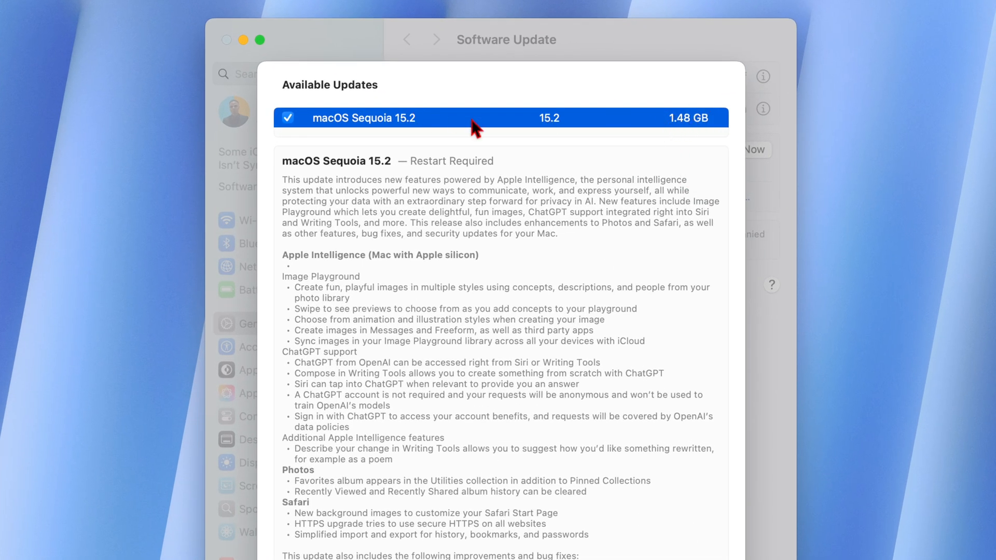
mouse_move(548, 122)
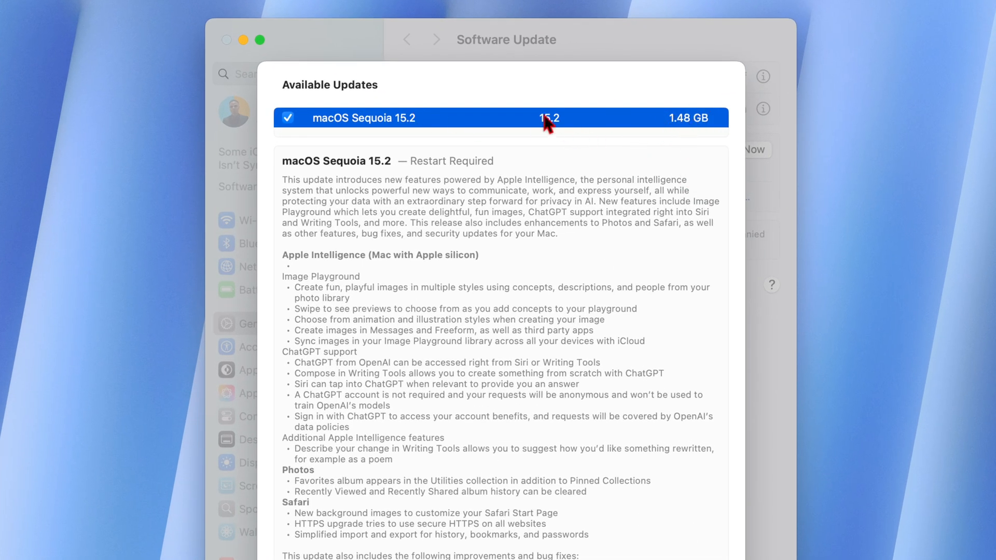
mouse_move(688, 135)
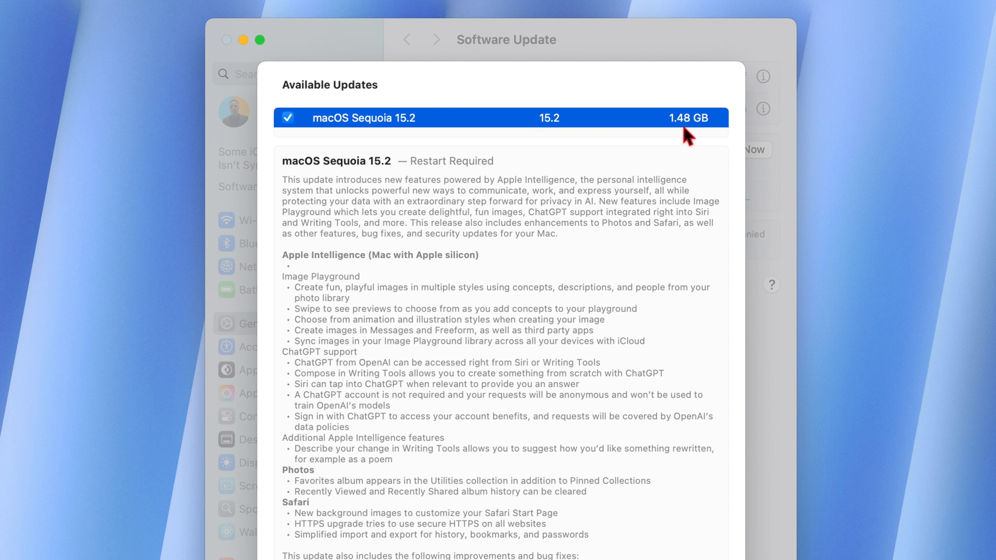
mouse_move(682, 136)
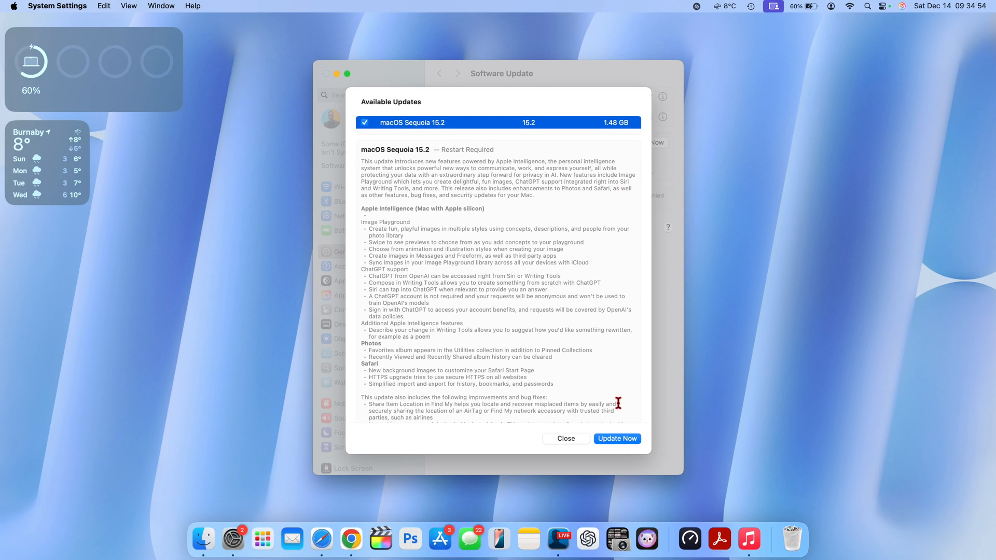
Close the macOS Sequoia 15.2 Available Updates sheet
left_click(617, 439)
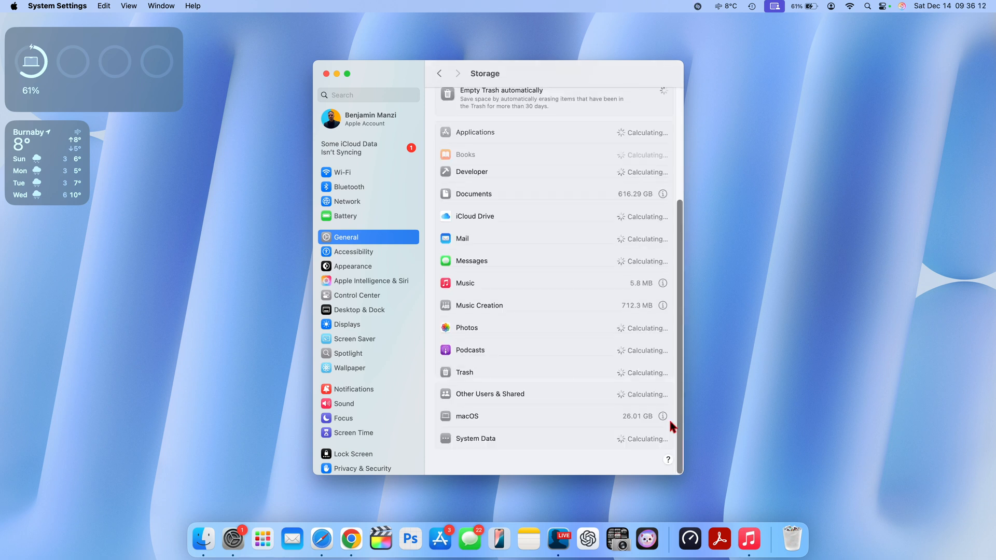
View macOS storage details (15.2 Build 24C101, Apple Intelligence 5.5 GB), then close them
left_click(662, 416)
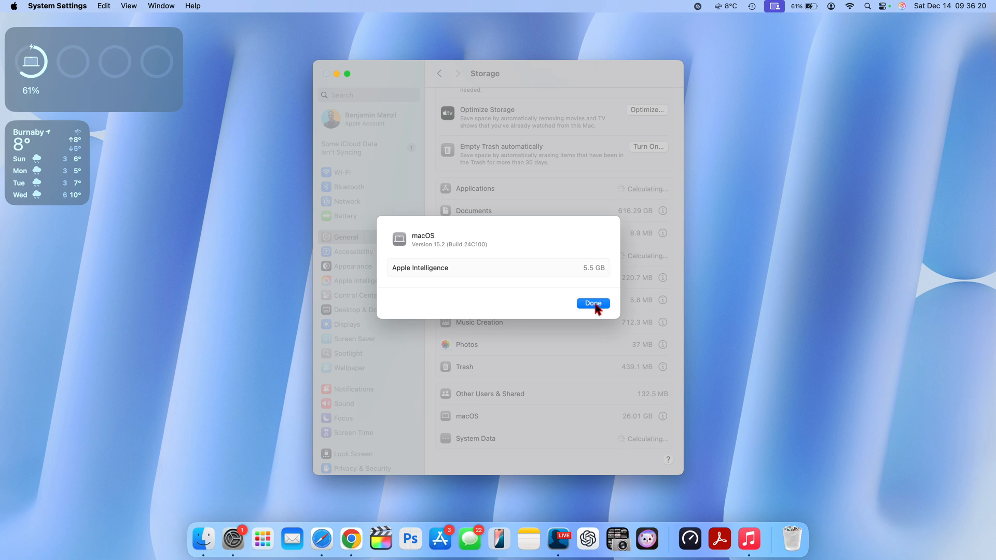
left_click(592, 302)
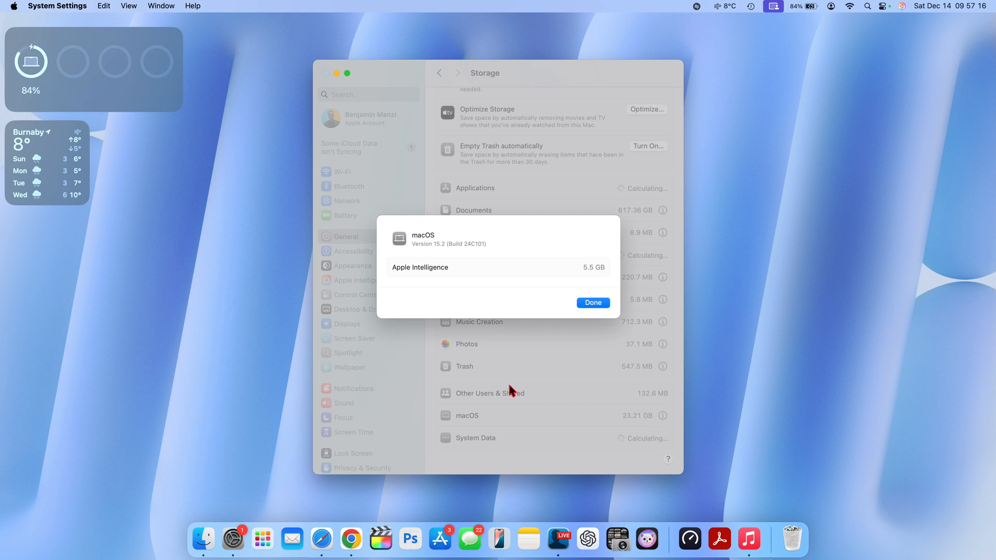
mouse_move(597, 277)
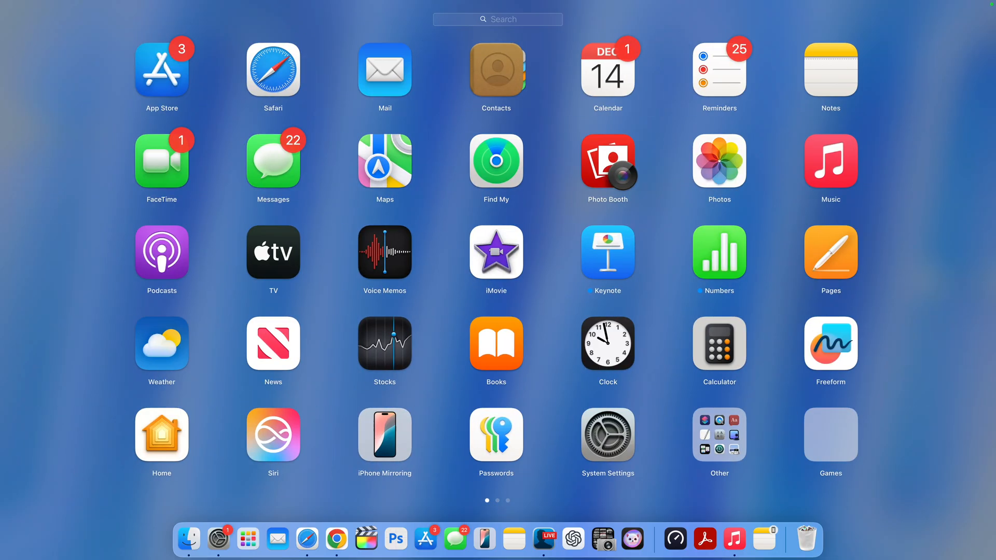
Launch App Store and expand the full Keynote update notes
left_click(161, 71)
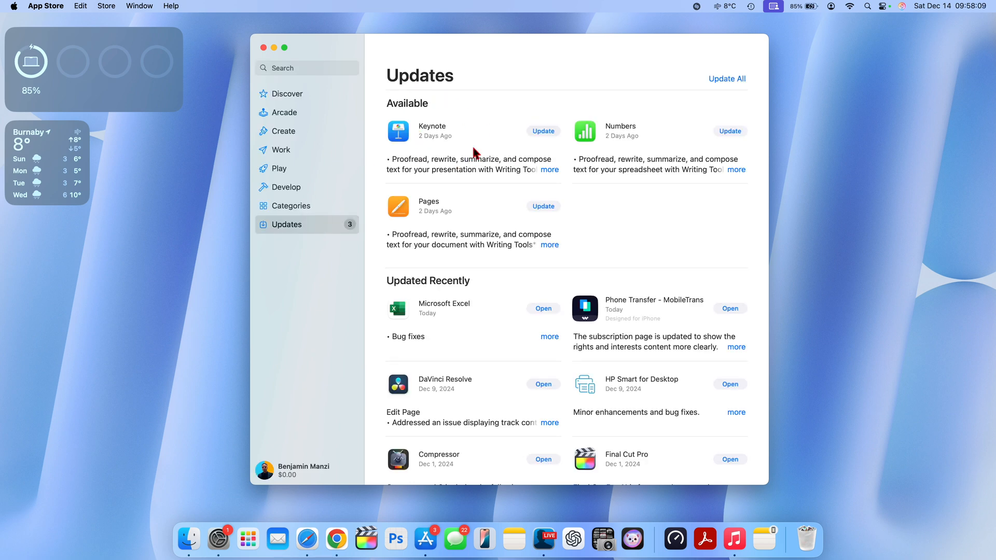
mouse_move(585, 178)
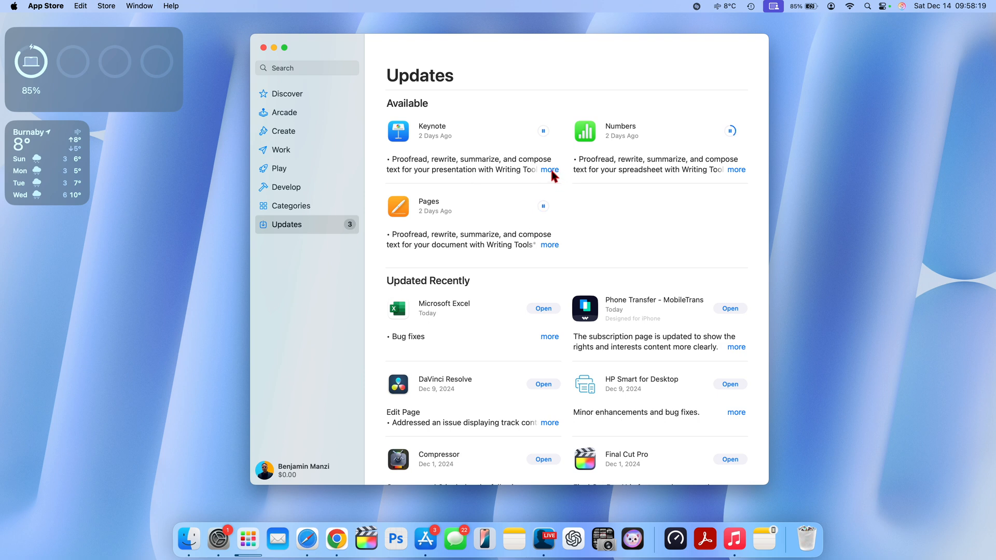
left_click(550, 170)
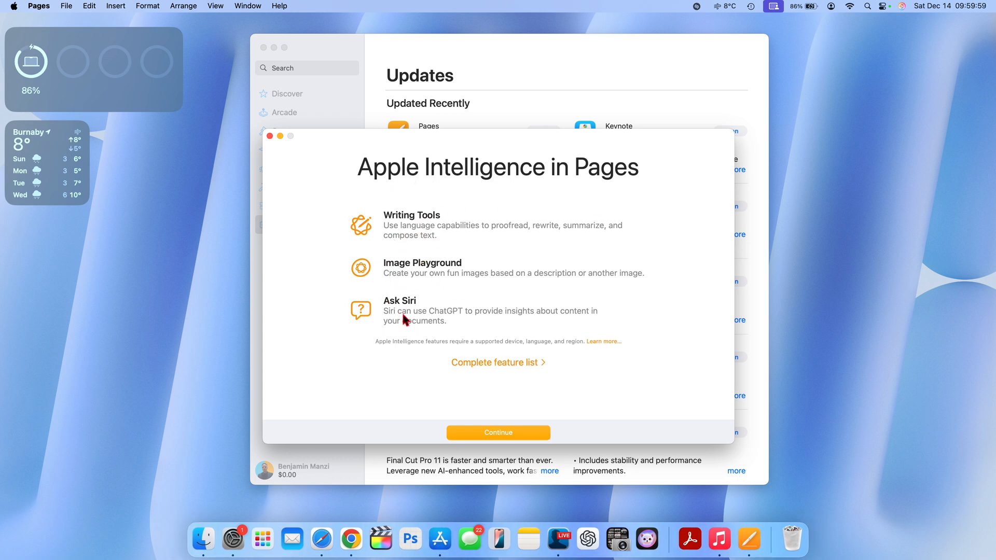
mouse_move(455, 331)
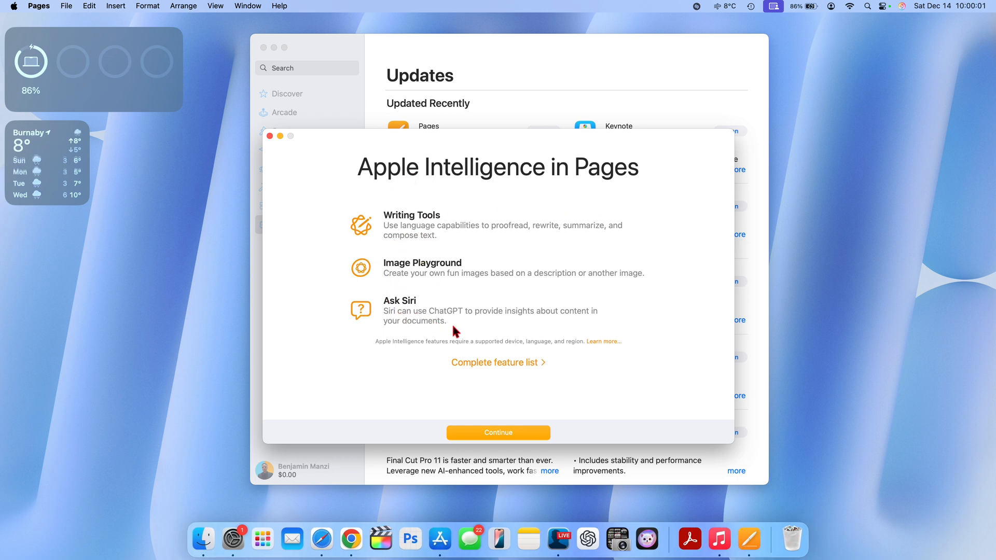
mouse_move(478, 418)
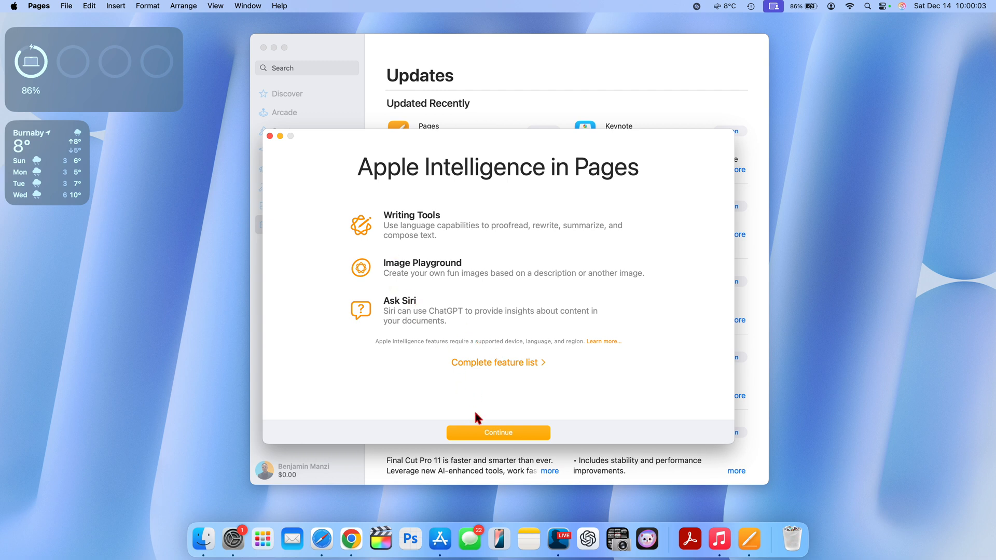
Dismiss the Pages Apple Intelligence introduction and return to the recently updated apps list
left_click(498, 433)
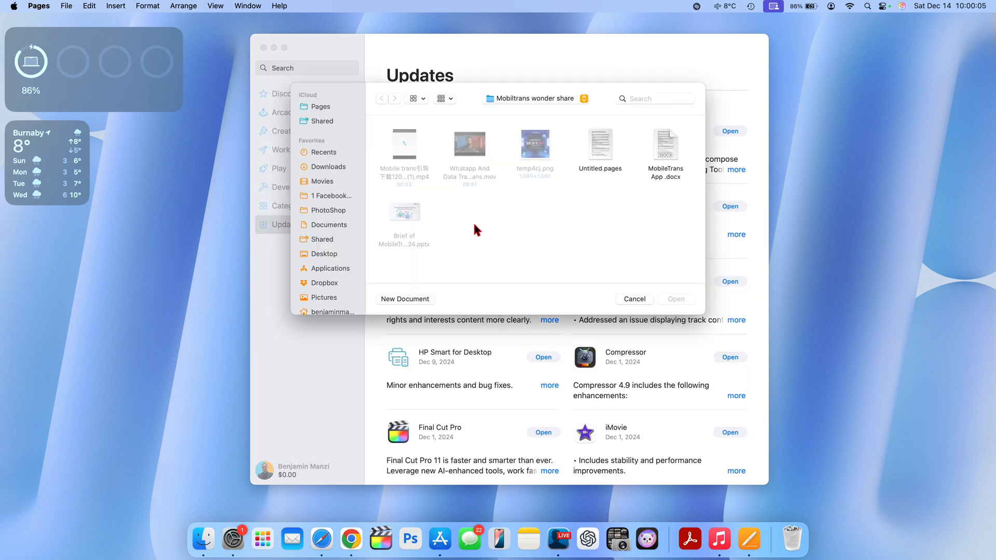
mouse_move(634, 310)
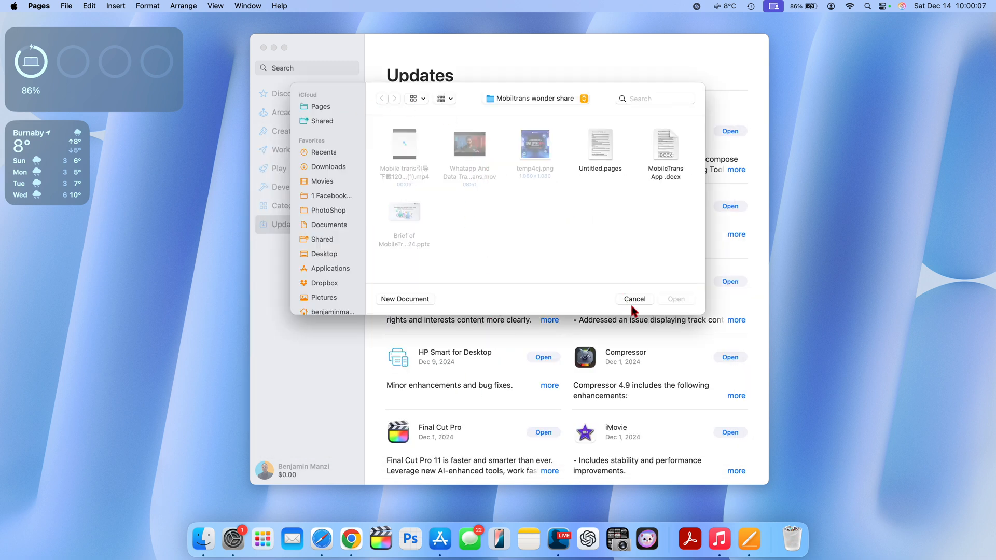
left_click(633, 299)
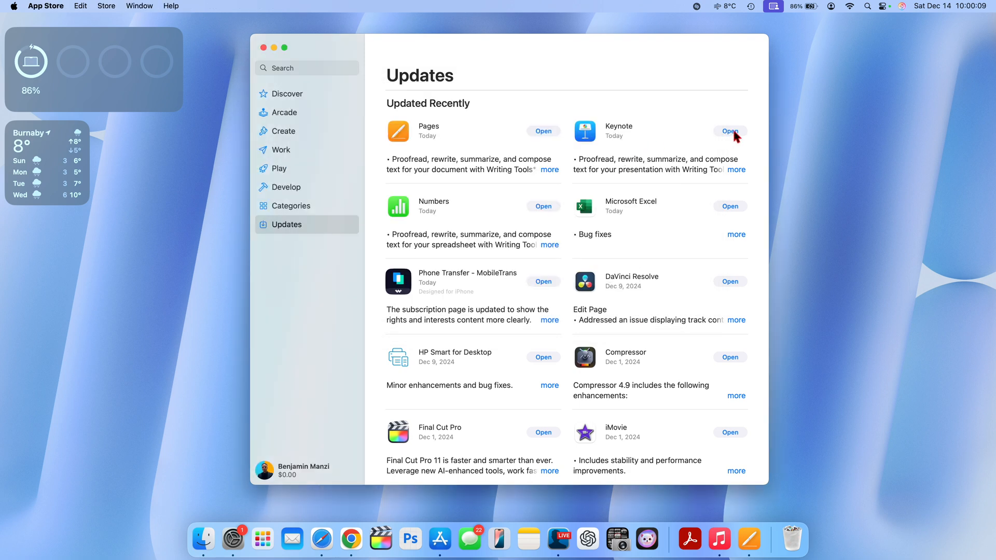
Launch the updated Keynote from App Store and acknowledge its Apple Intelligence welcome
left_click(729, 131)
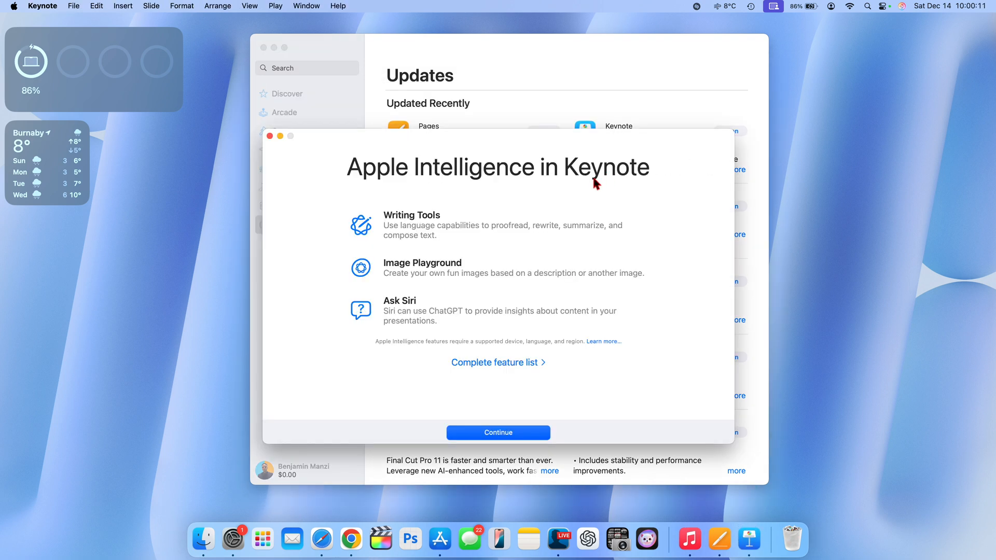
mouse_move(447, 294)
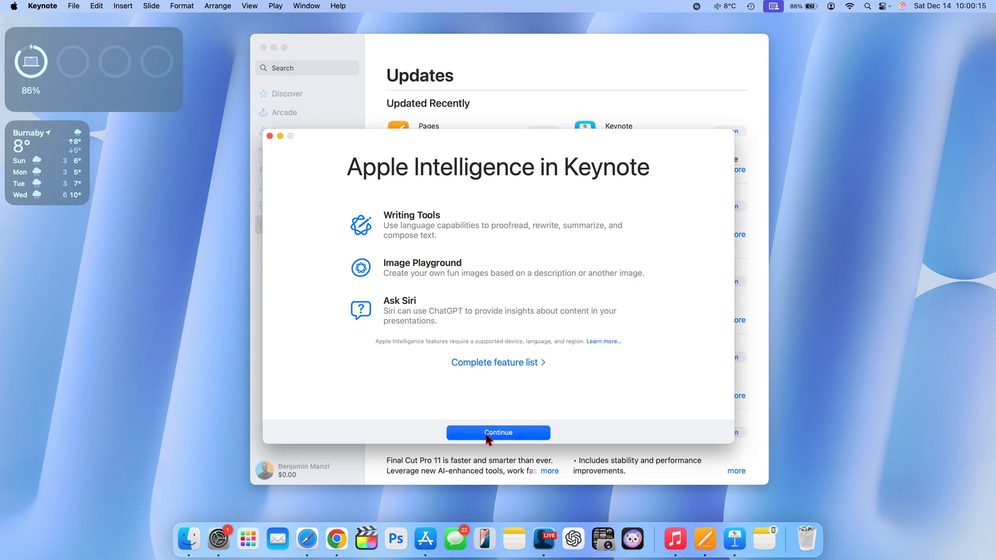
left_click(498, 433)
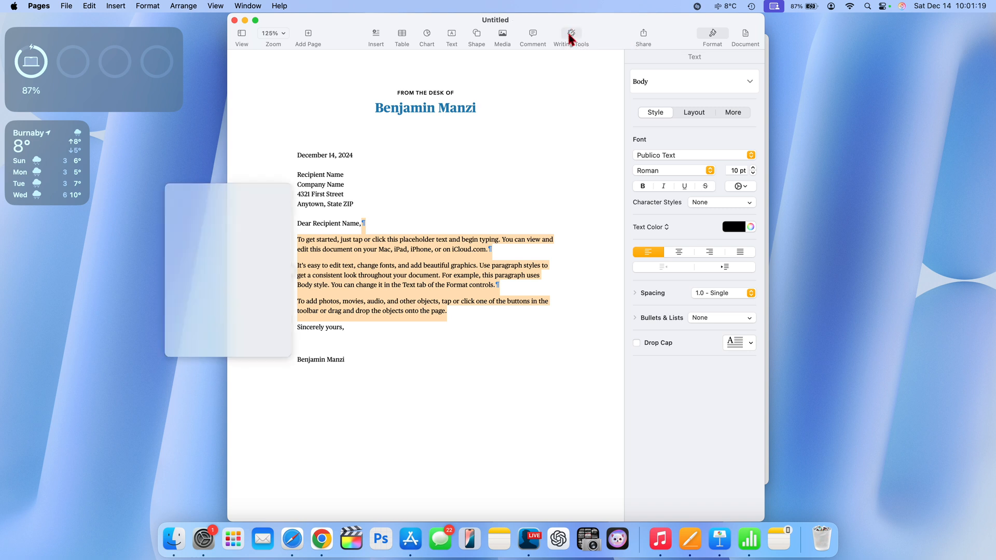
Rewrite the letter's body paragraphs with Writing Tools to emphasise ambition, replacing the original
left_click(570, 34)
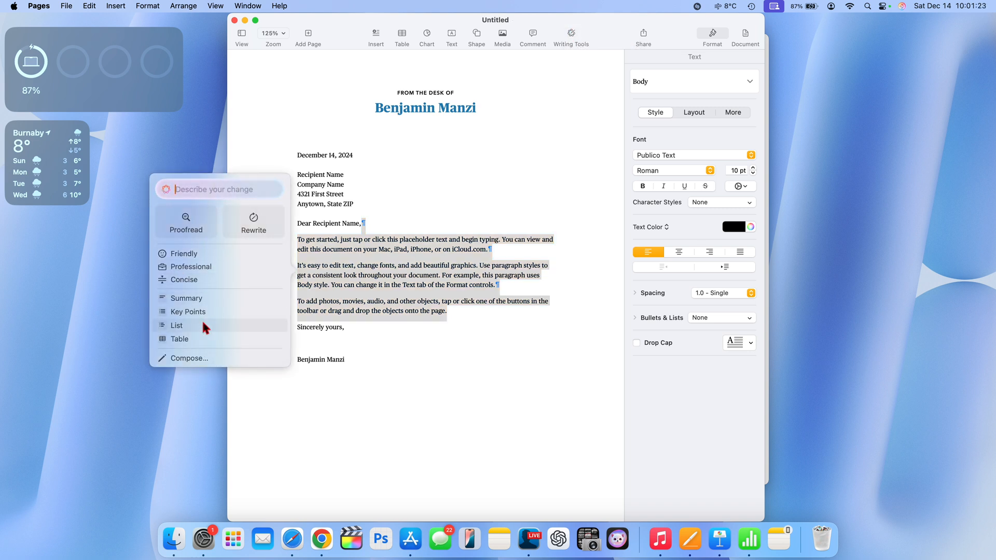
right_click(387, 265)
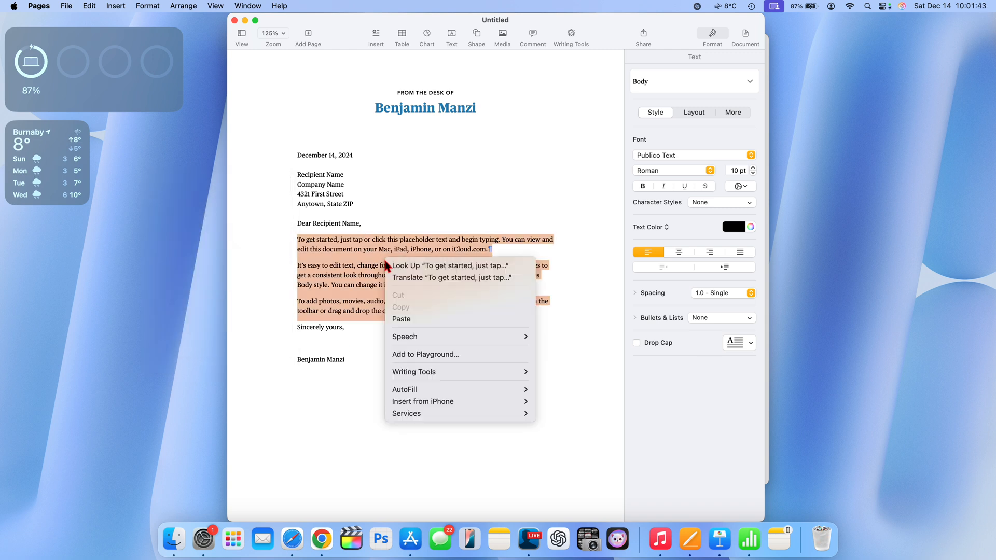
mouse_move(433, 372)
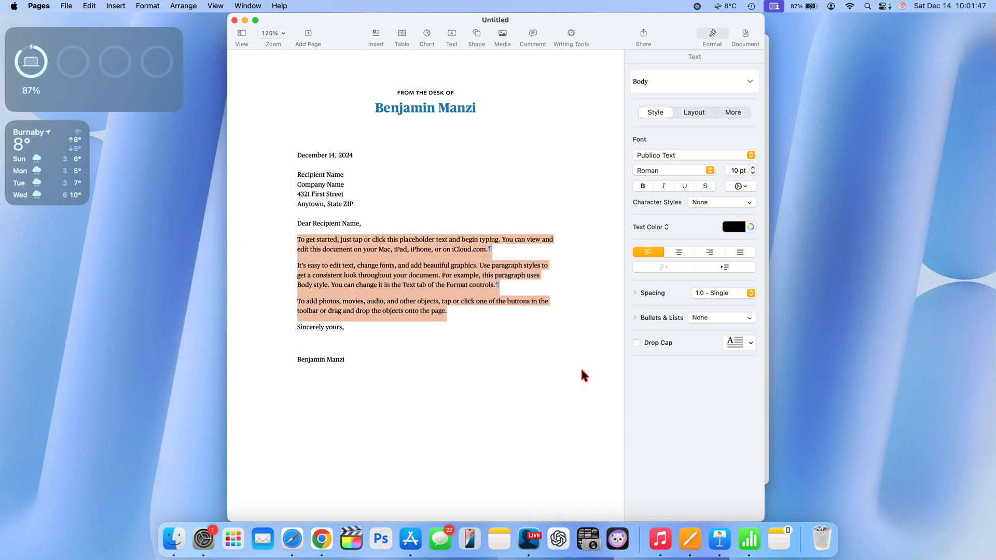
left_click(571, 34)
type("Add emphasis on ambition")
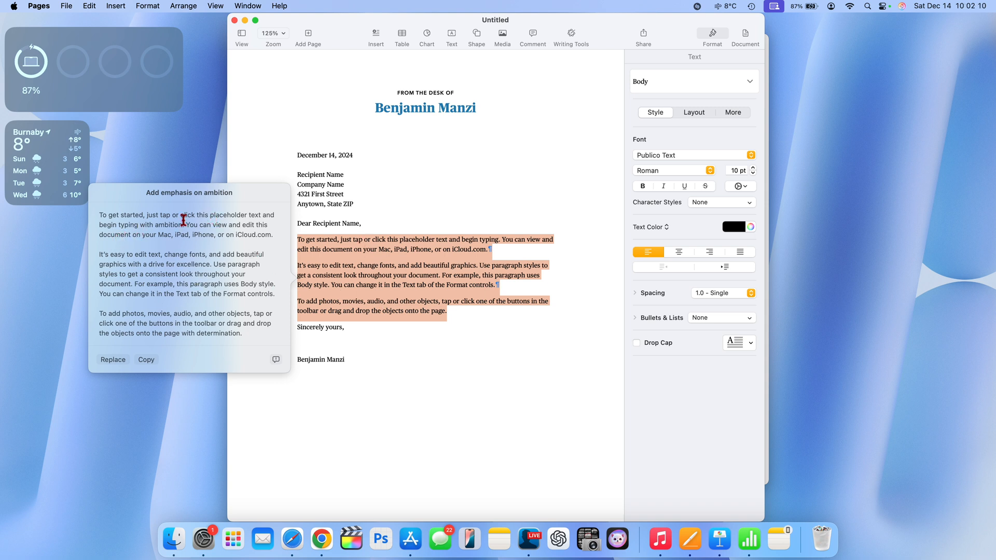
left_click(113, 359)
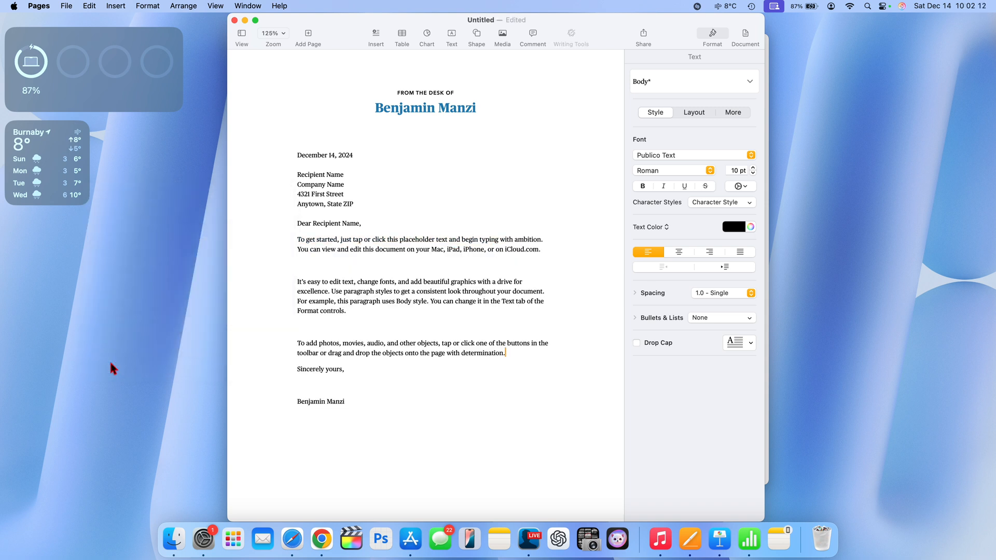
Open the MacRumors Sequoia 15.2 article and select both leaked M4 MacBook Air model names
left_click(291, 540)
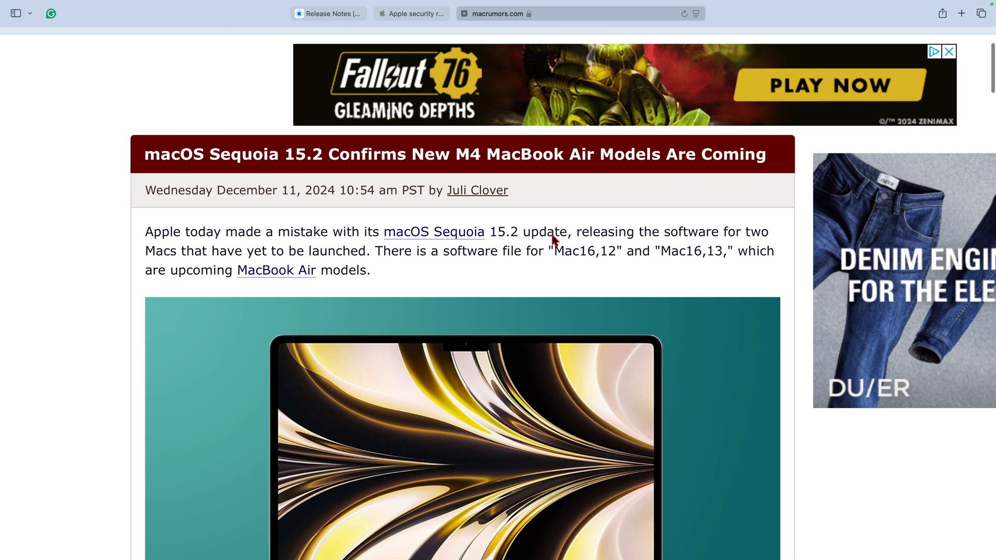
mouse_move(448, 257)
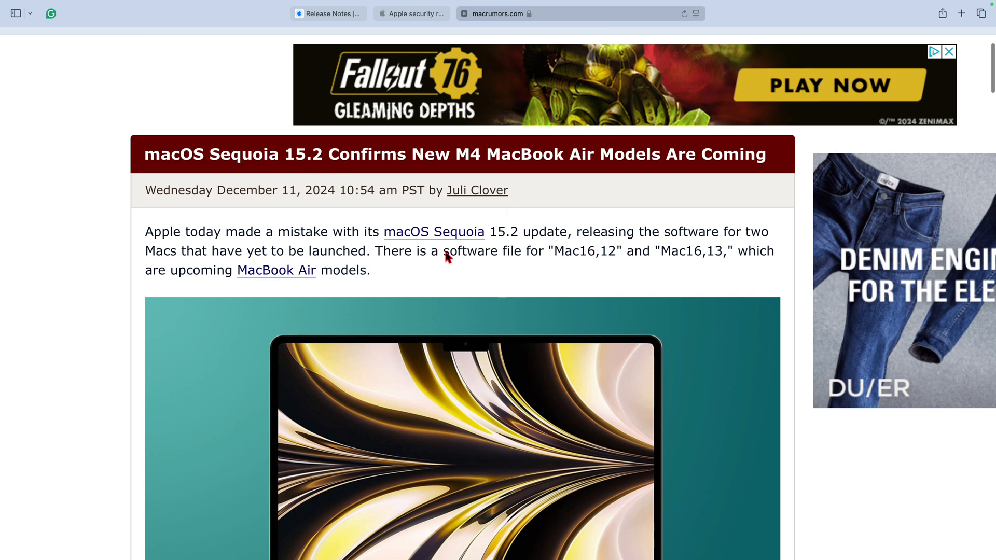
scroll("down", 3)
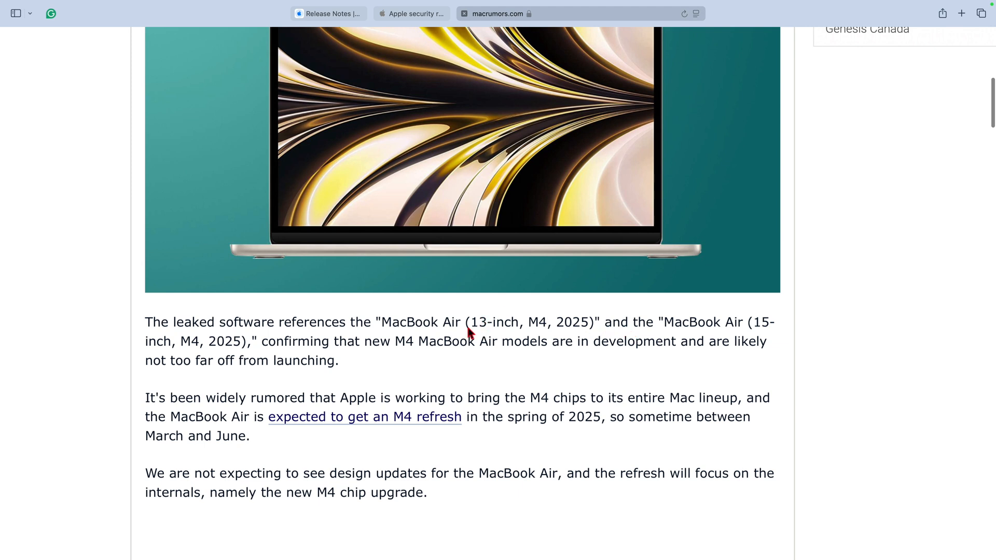
double_click(416, 322)
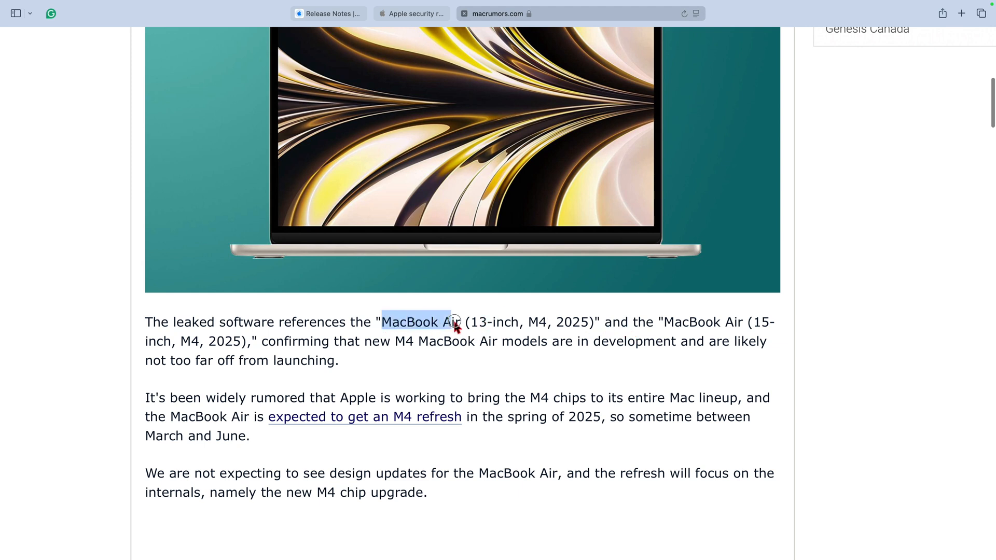
left_click_drag(452, 323, 597, 322)
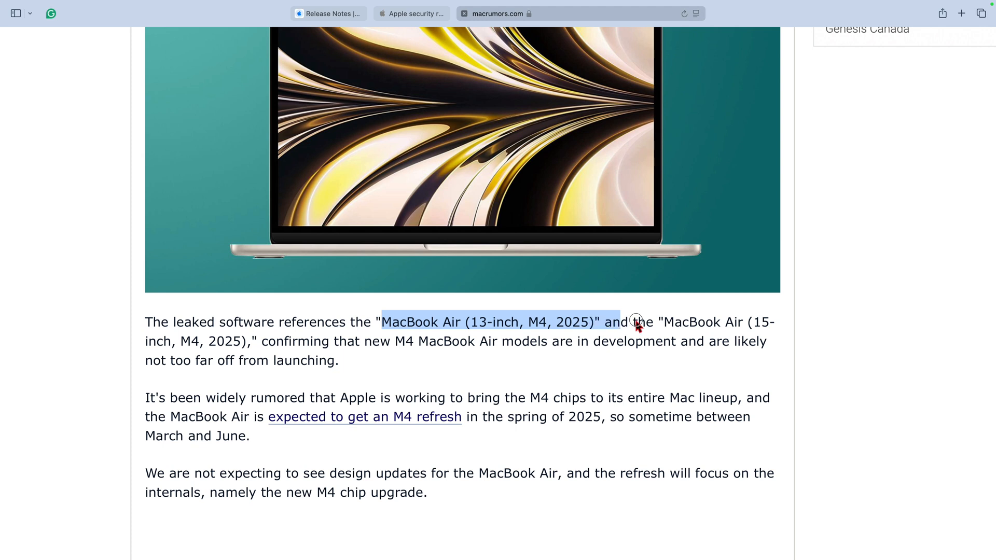
left_click_drag(638, 322, 707, 329)
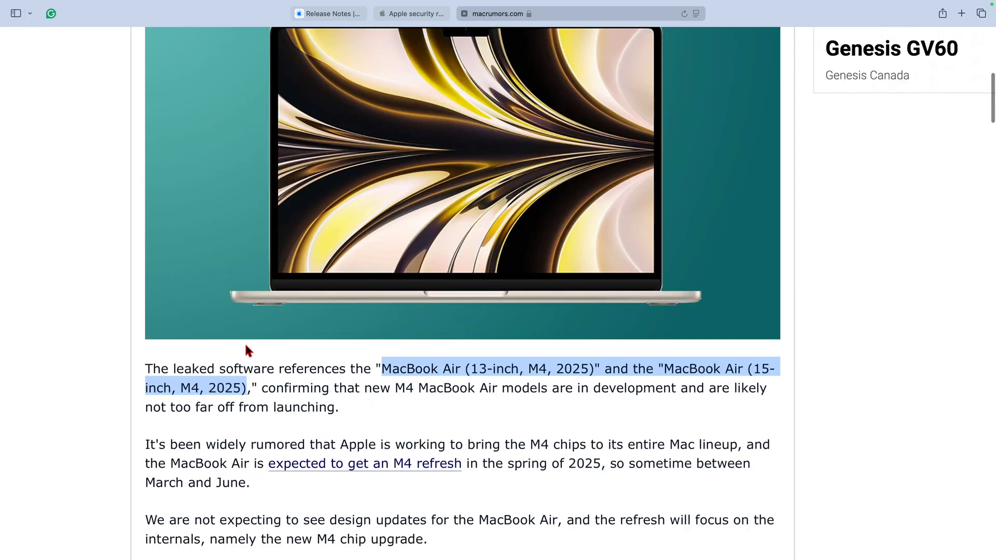
Scroll through the article, then show the connected AirPods Pro 2 details in Bluetooth settings
scroll("up", 3)
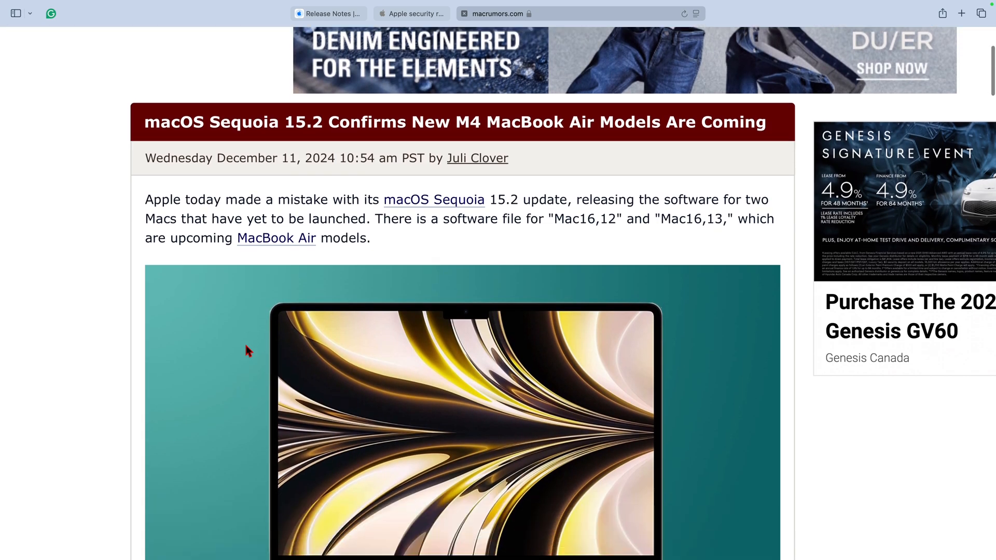
scroll("down", 3)
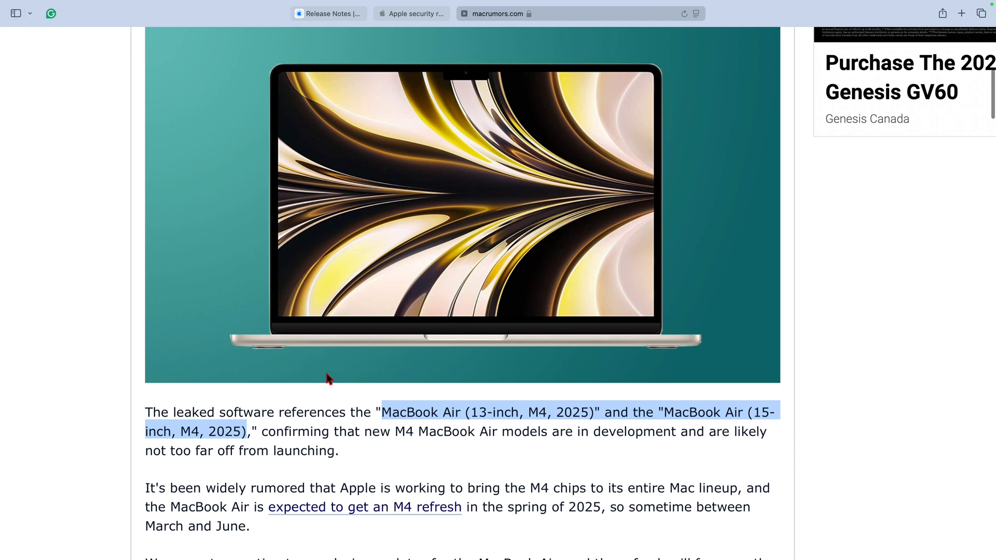
scroll("down", 3)
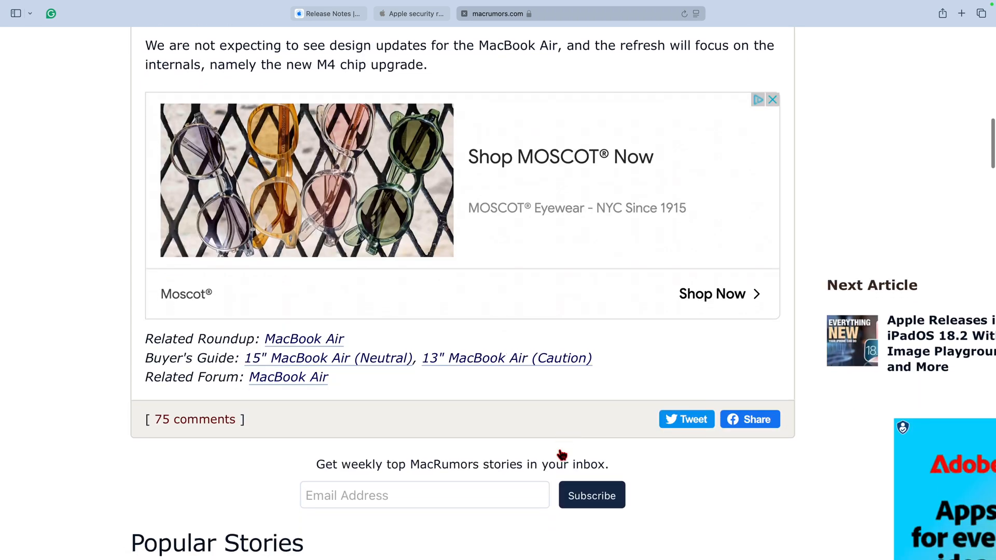
scroll("up", 3)
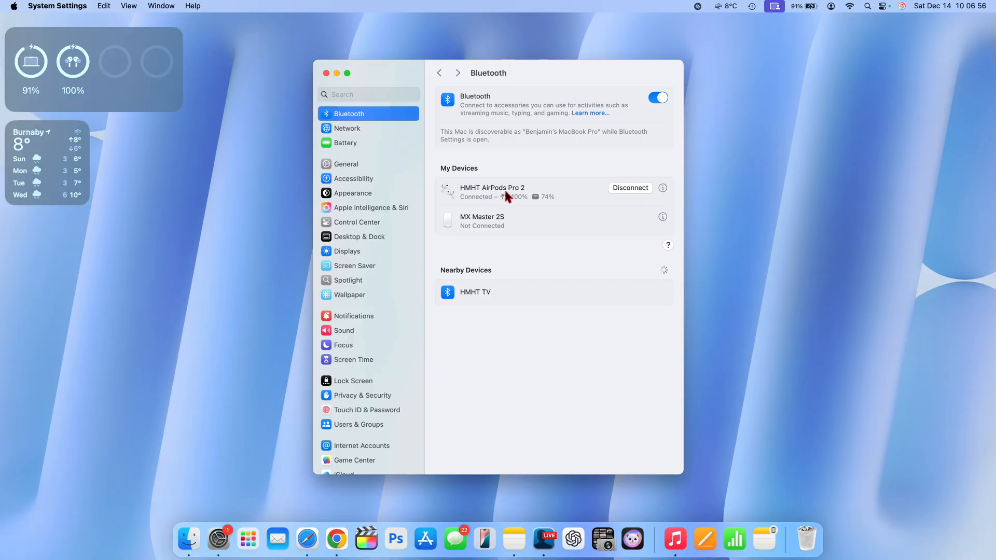
left_click(662, 187)
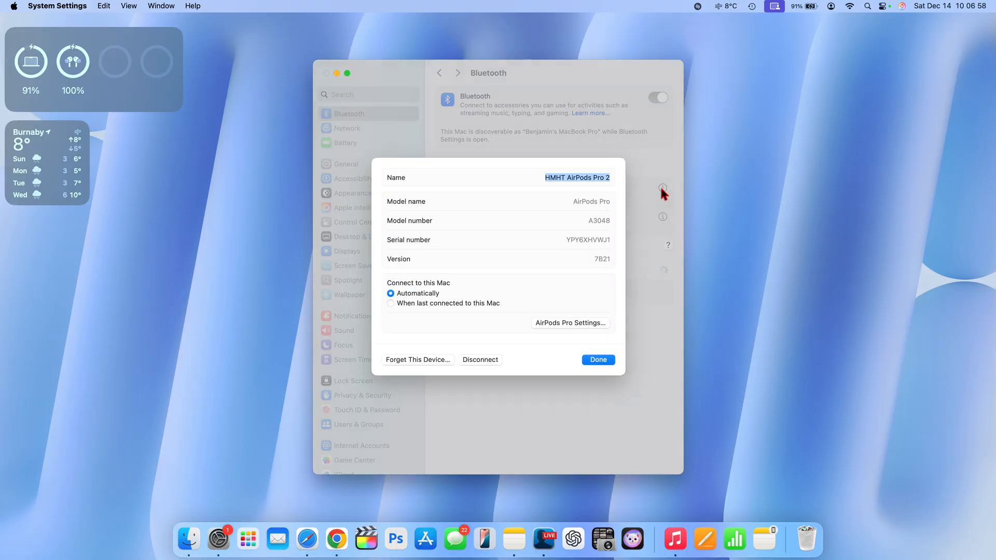